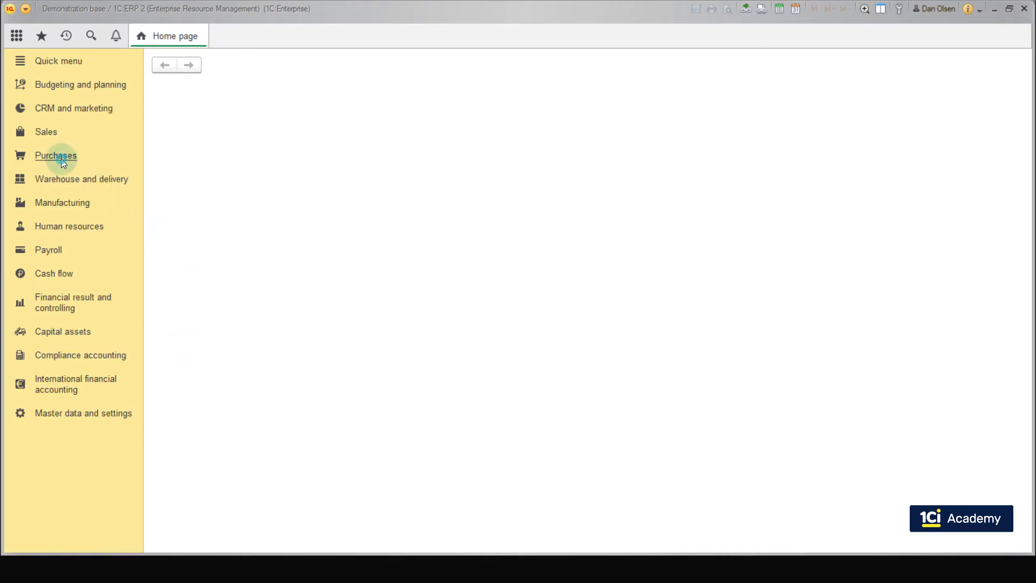
Open the Contracts with suppliers list from the Purchases section
{"action": "left_click", "coordinate": [55, 155]}
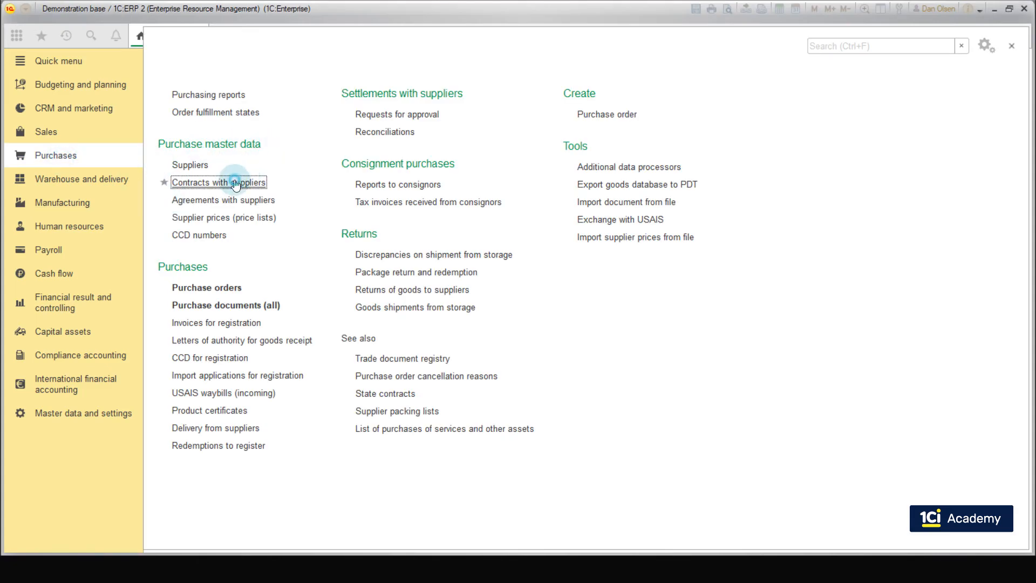
{"action": "left_click", "coordinate": [219, 182]}
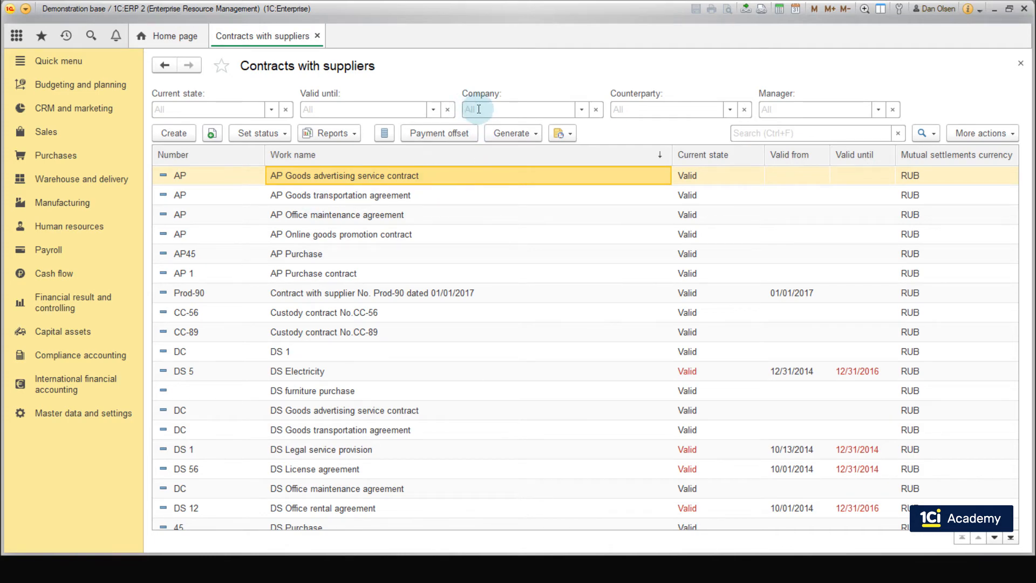
{"action": "mouse_move", "coordinate": [780, 109]}
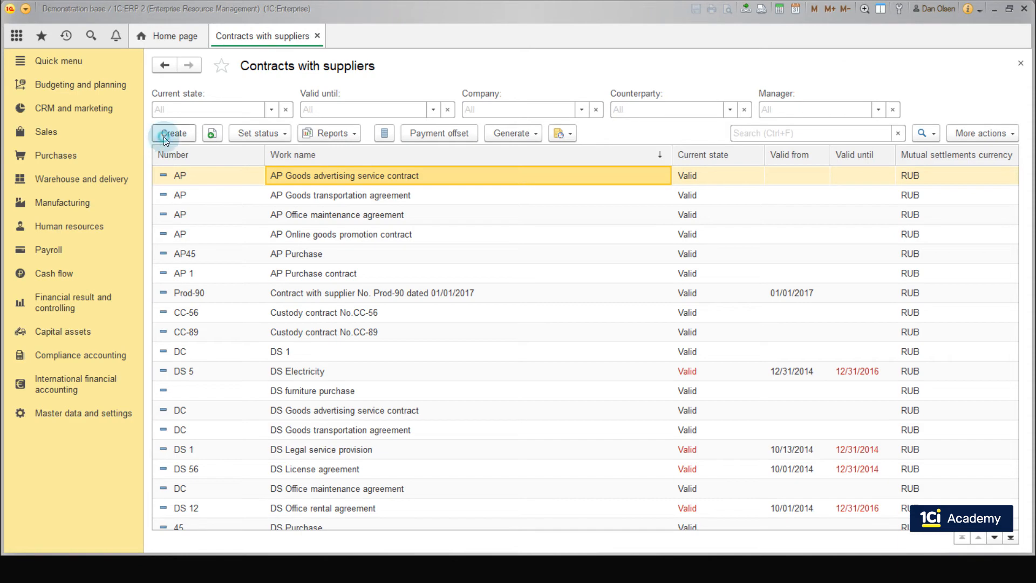
Create a contract named 'Hoverboards purchase contract' with SBS Trading GmbH as company
{"action": "left_click", "coordinate": [174, 133]}
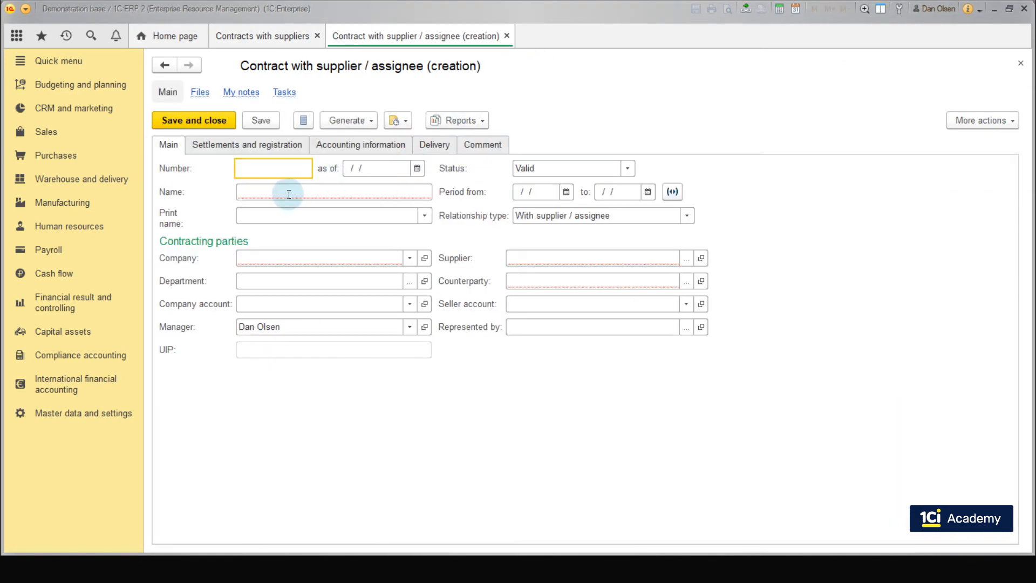
{"action": "left_click", "coordinate": [333, 192]}
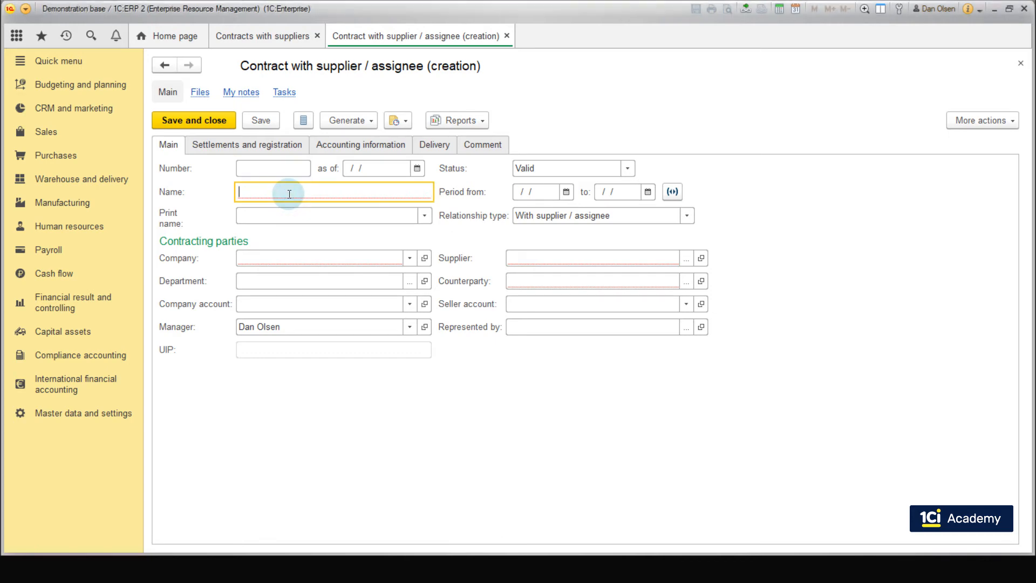
{"action": "type", "text": "Hoverboards purchase contract"}
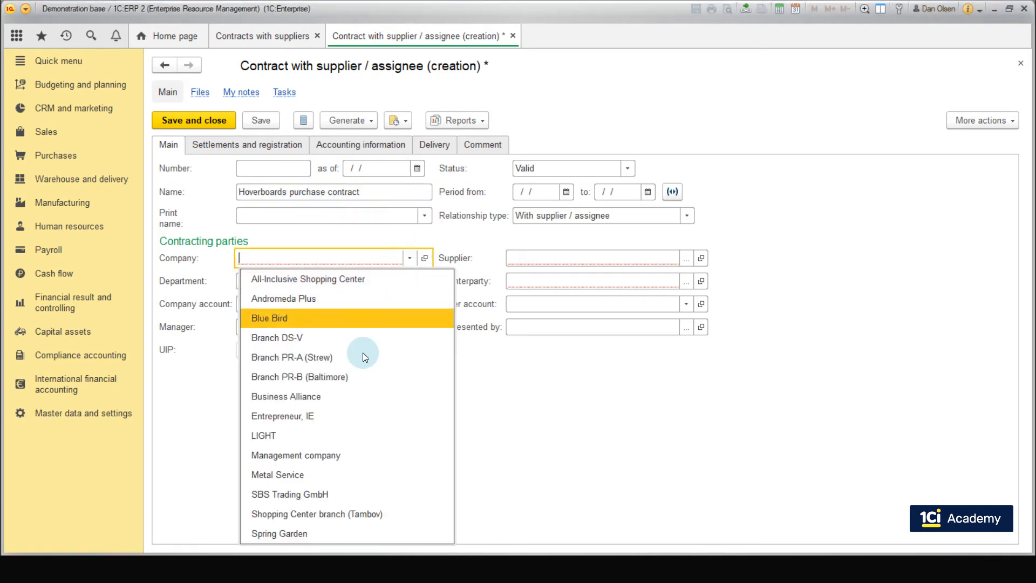
{"action": "left_click", "coordinate": [290, 494]}
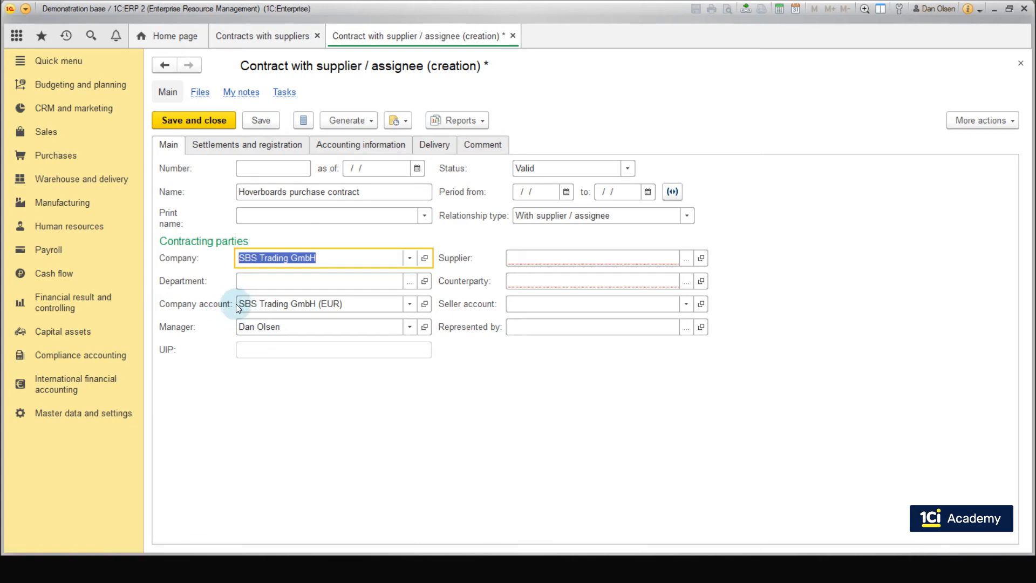
{"action": "mouse_move", "coordinate": [251, 324]}
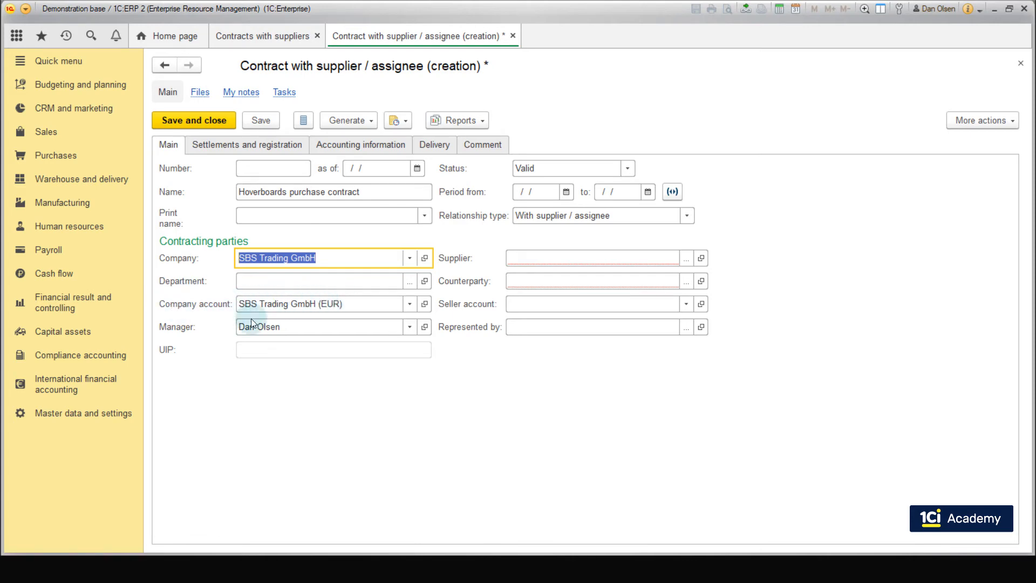
{"action": "mouse_move", "coordinate": [258, 325]}
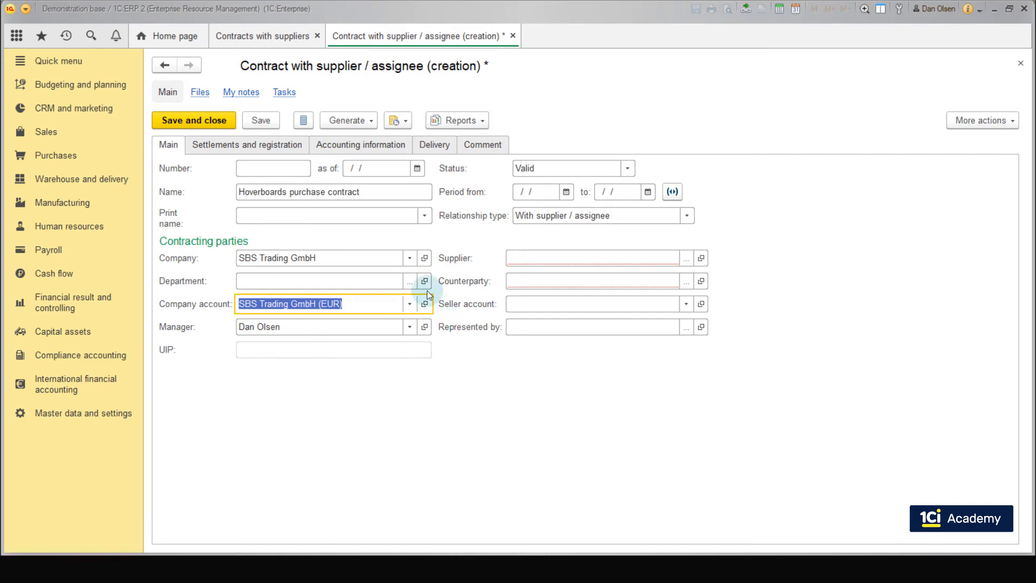
Set department to Munich Purchasing department and supplier to Magic Hoverboards GmbH
{"action": "left_click", "coordinate": [425, 280]}
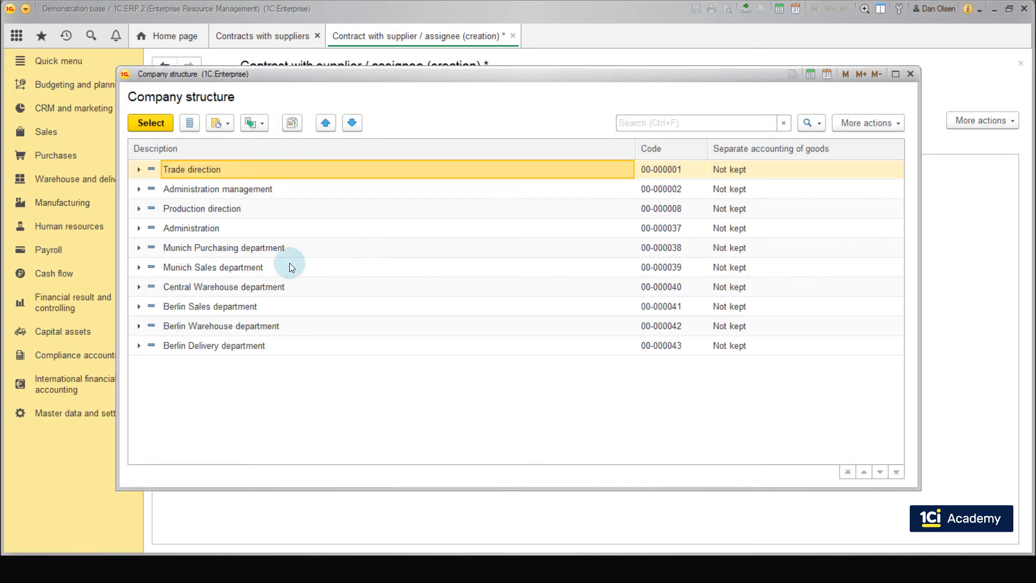
{"action": "double_click", "coordinate": [223, 248]}
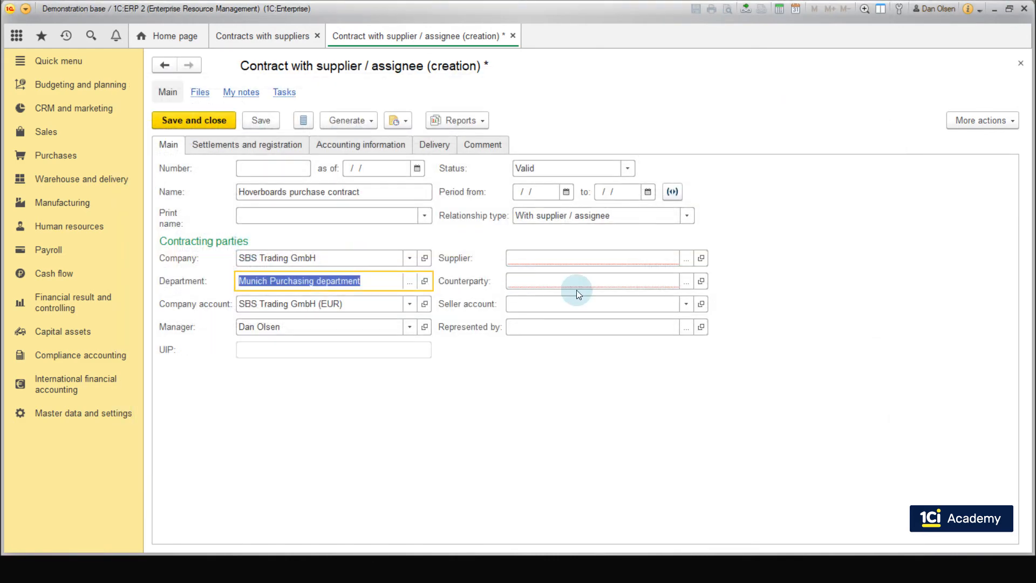
{"action": "left_click", "coordinate": [592, 258]}
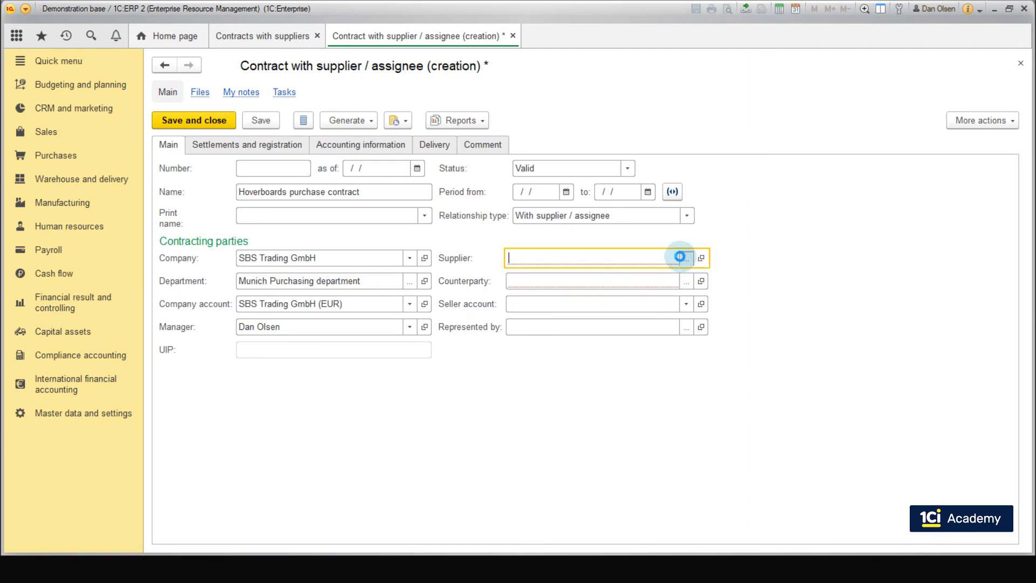
{"action": "left_click", "coordinate": [680, 258]}
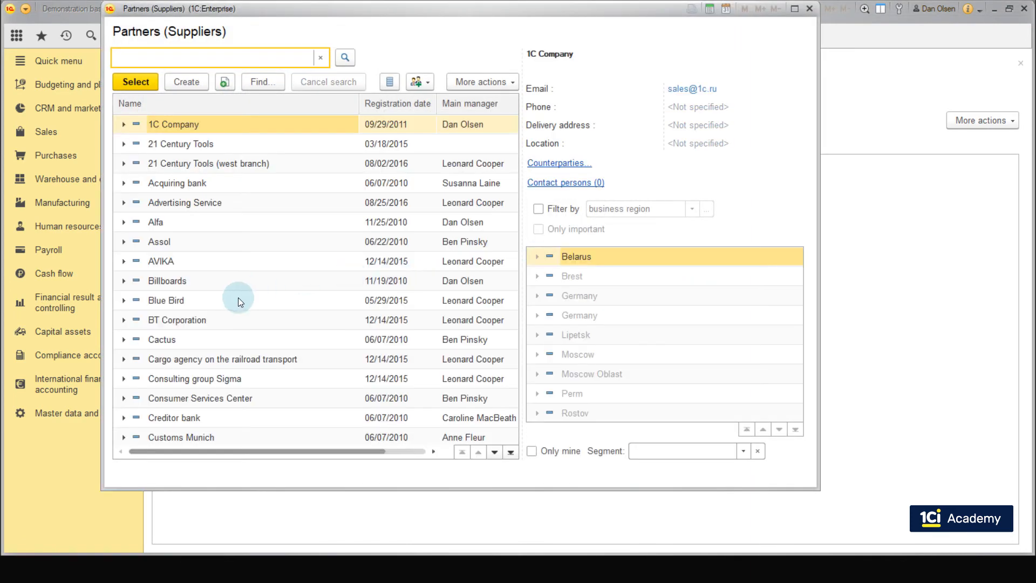
{"action": "scroll", "scroll_direction": "down", "scroll_amount": 3}
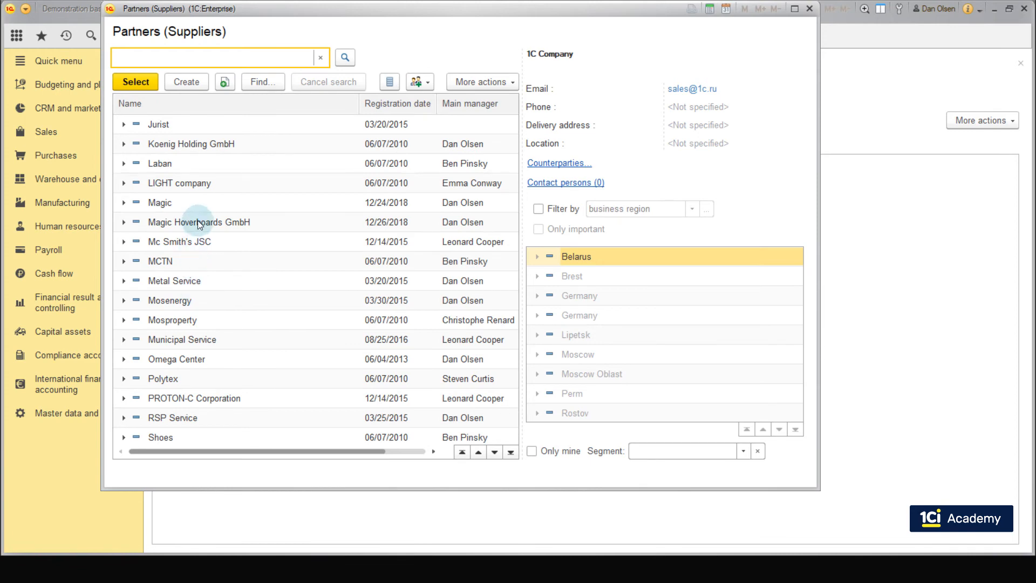
{"action": "left_click", "coordinate": [198, 222]}
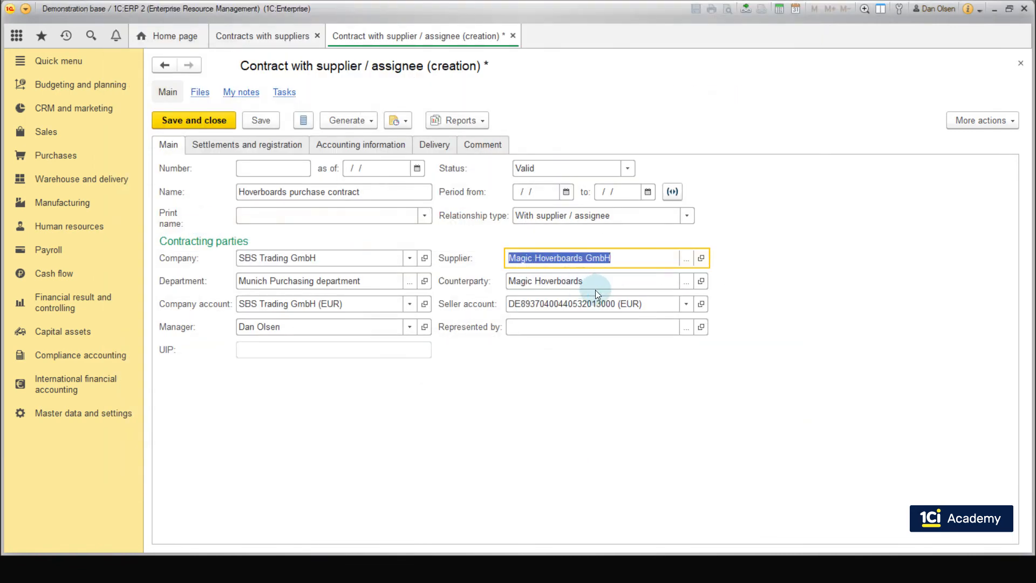
{"action": "mouse_move", "coordinate": [474, 304]}
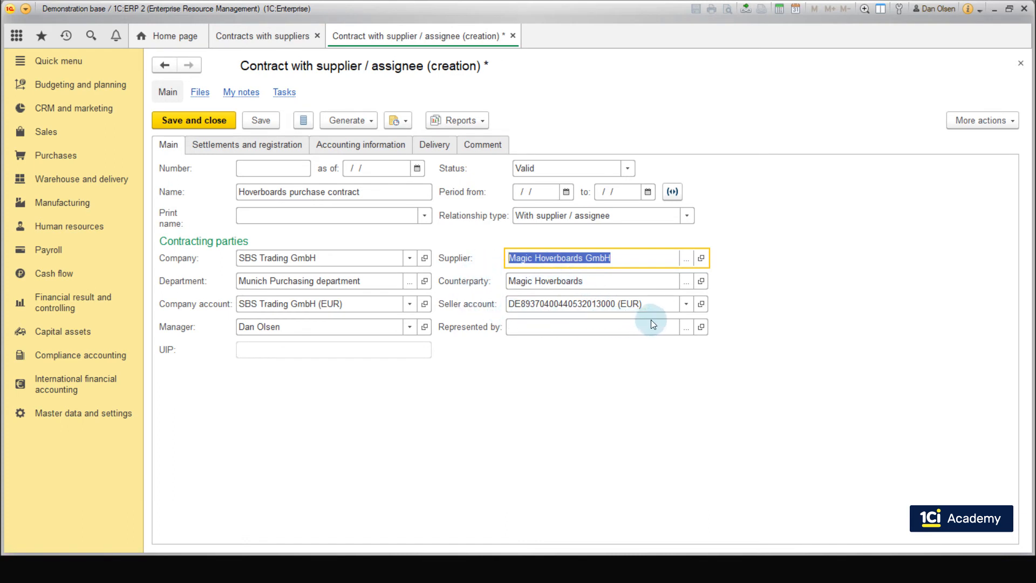
{"action": "mouse_move", "coordinate": [651, 324]}
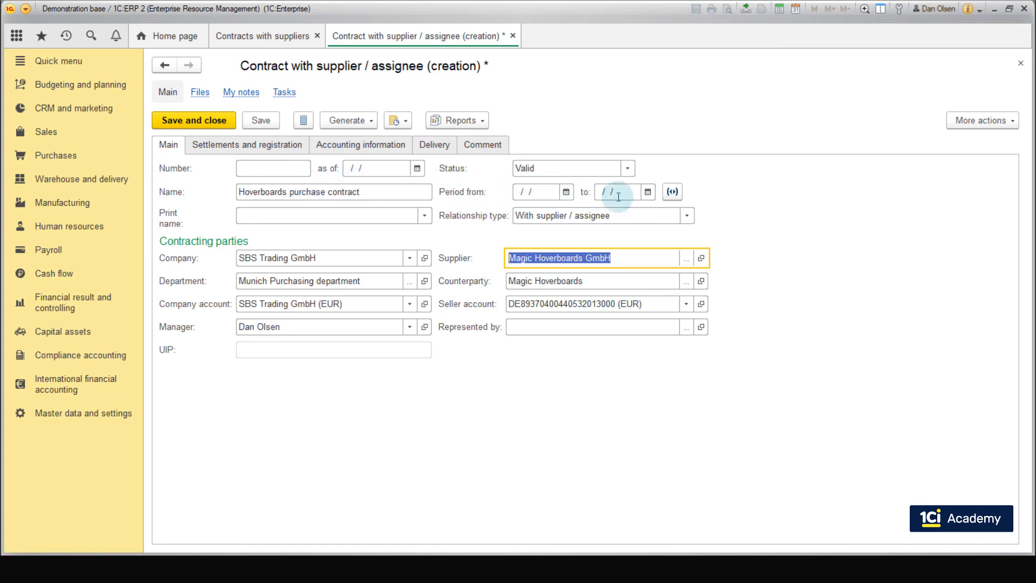
{"action": "left_click", "coordinate": [627, 168]}
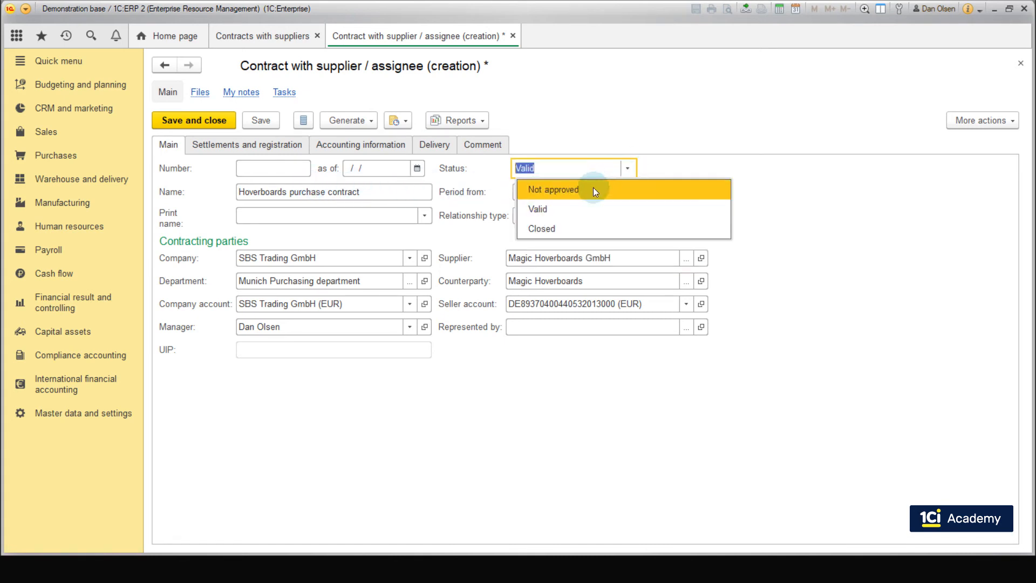
{"action": "mouse_move", "coordinate": [580, 220]}
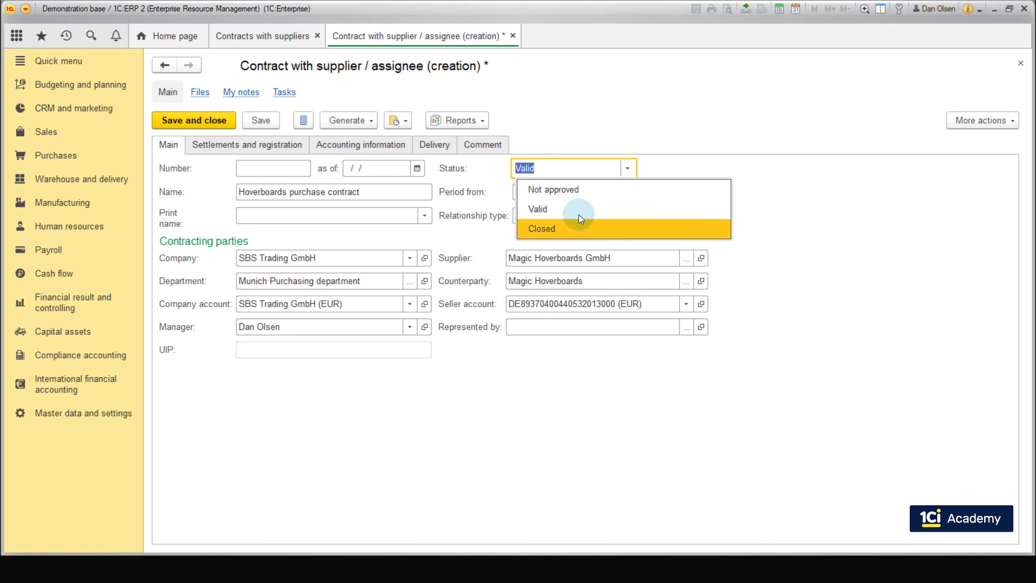
{"action": "left_click", "coordinate": [536, 209]}
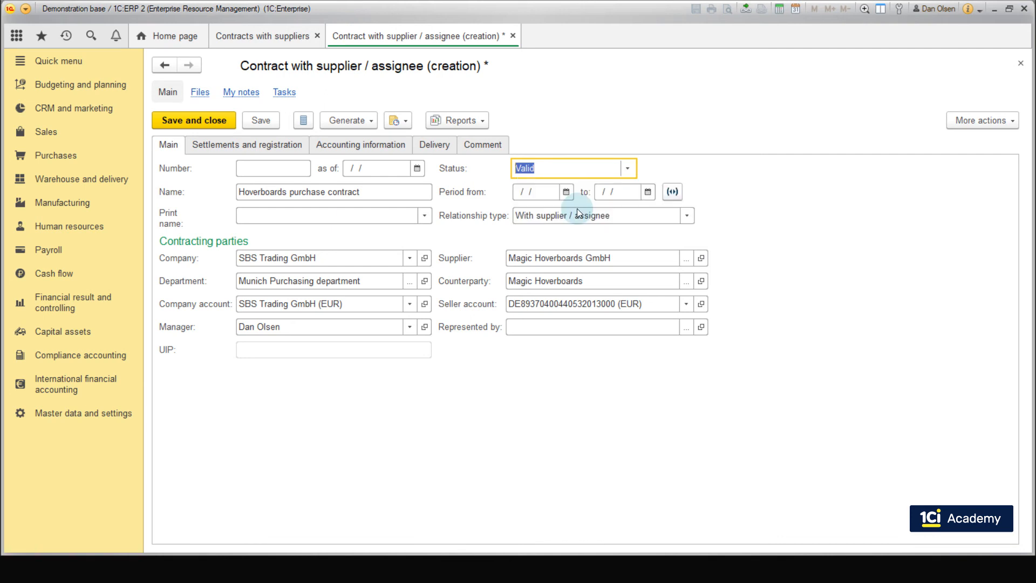
{"action": "left_click", "coordinate": [535, 192]}
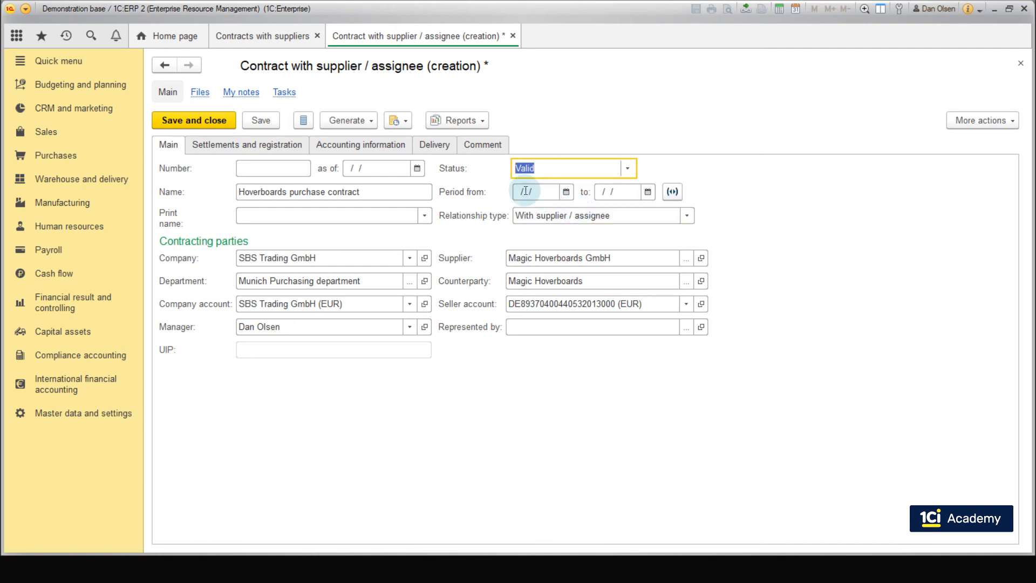
On the Settlements and registration tab, keep settlement details By invoices
{"action": "left_click", "coordinate": [247, 144]}
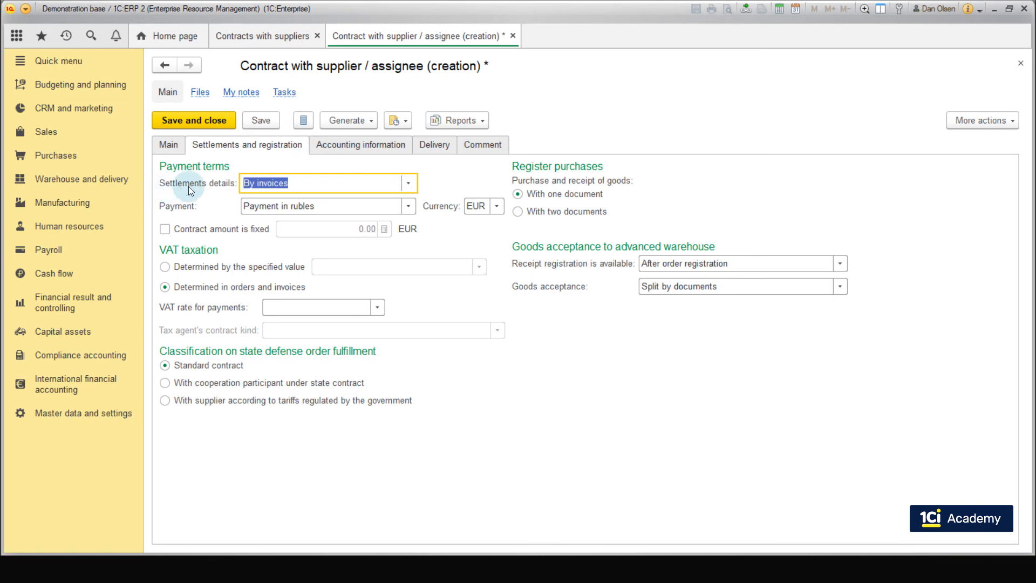
{"action": "mouse_move", "coordinate": [498, 232]}
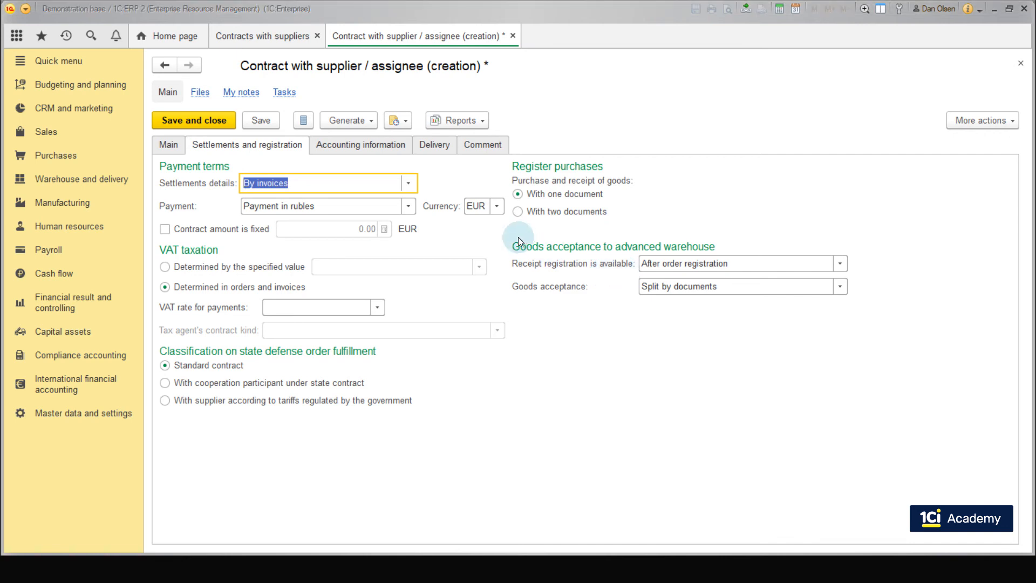
{"action": "left_click", "coordinate": [409, 183]}
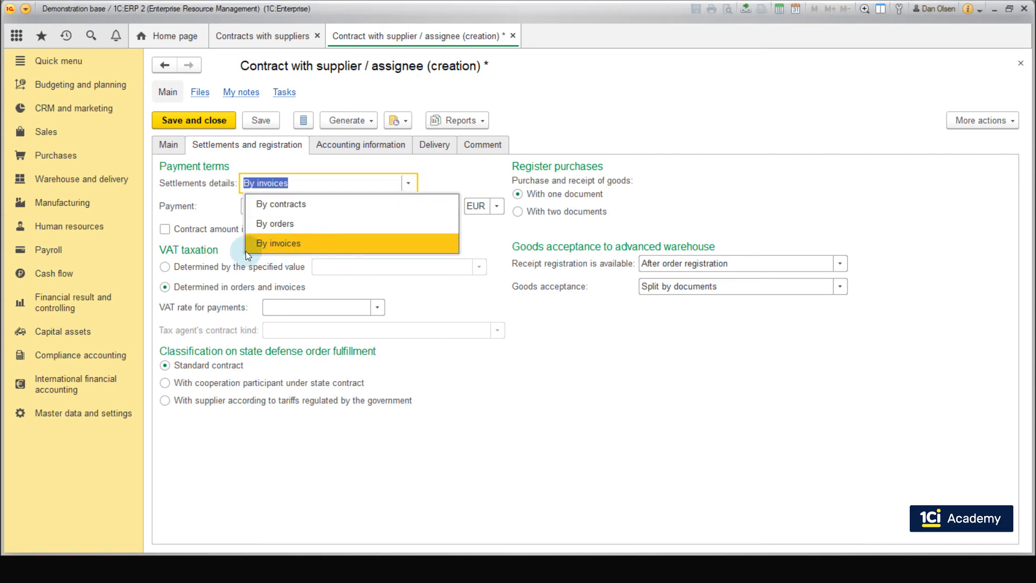
{"action": "mouse_move", "coordinate": [317, 206]}
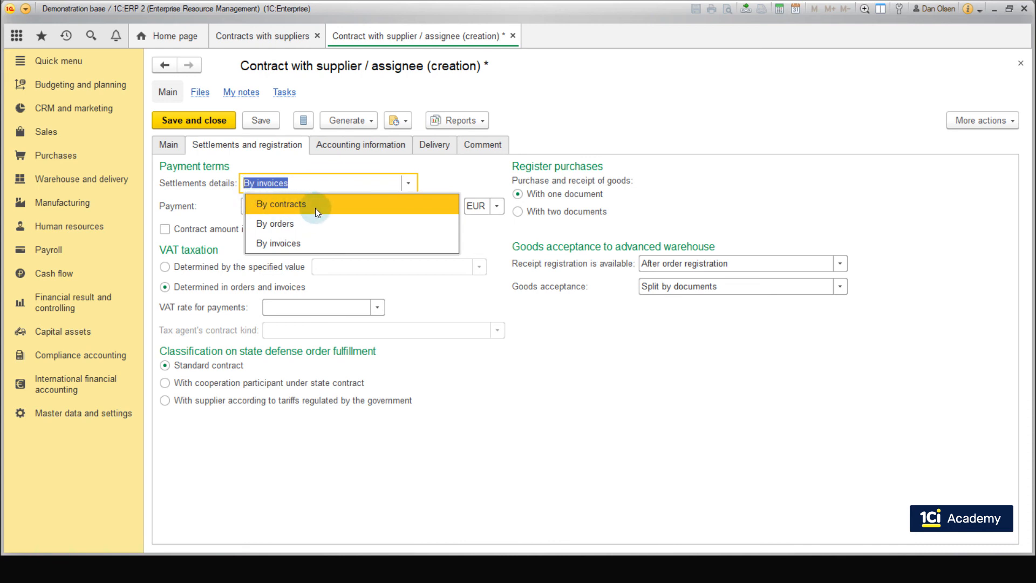
{"action": "mouse_move", "coordinate": [312, 243]}
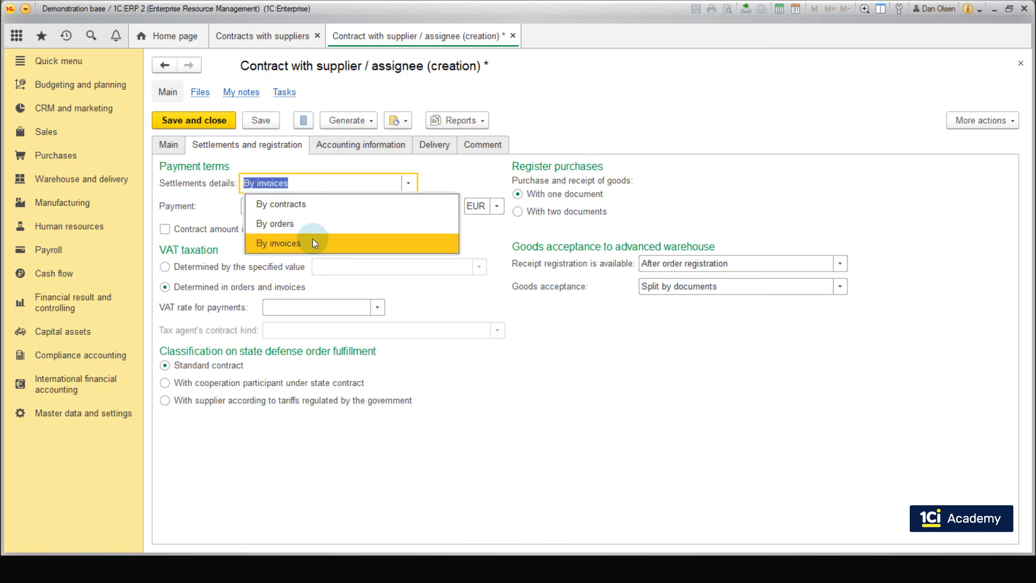
{"action": "left_click", "coordinate": [277, 243]}
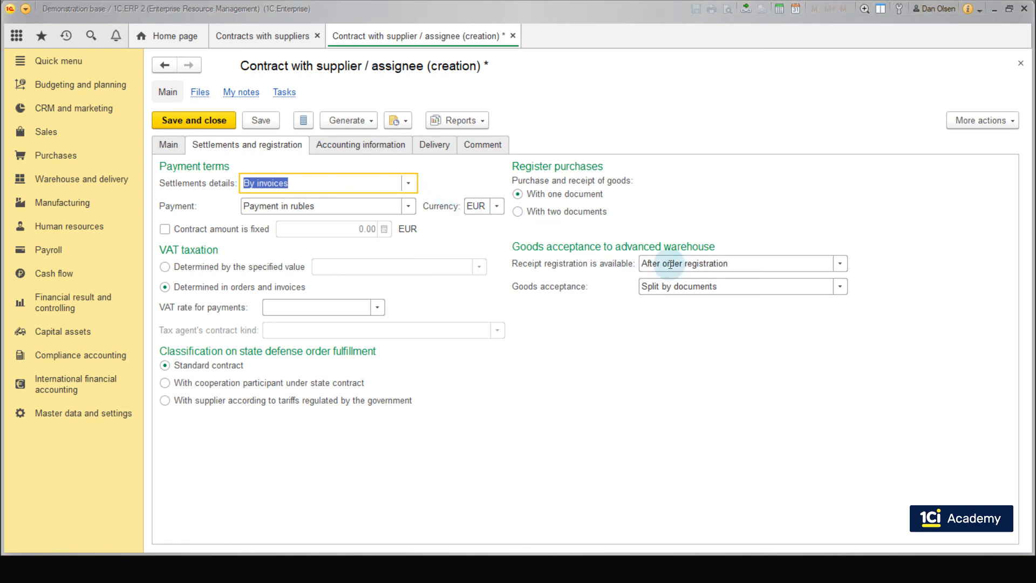
{"action": "left_click", "coordinate": [742, 263]}
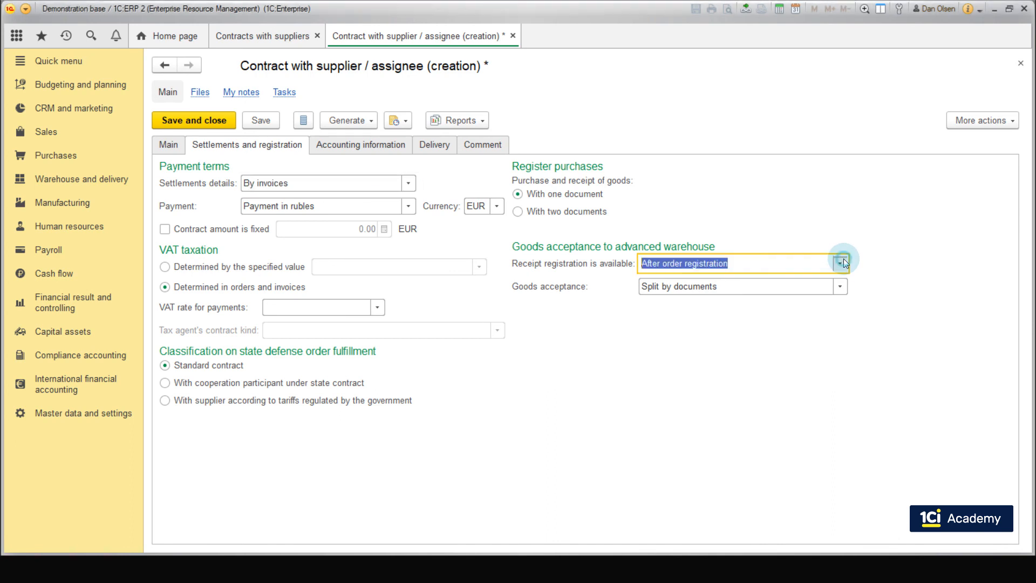
{"action": "left_click", "coordinate": [840, 263]}
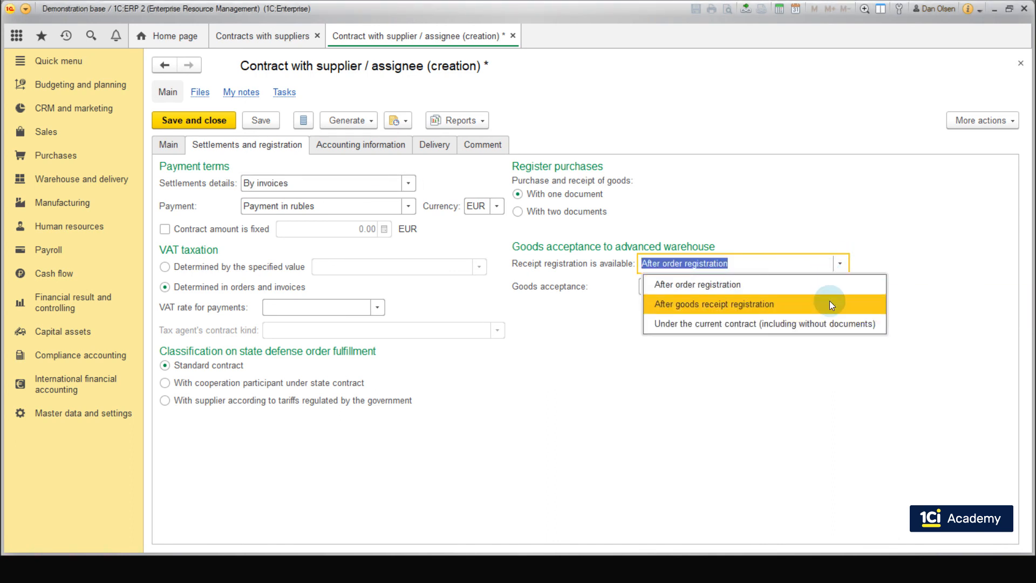
{"action": "mouse_move", "coordinate": [831, 324]}
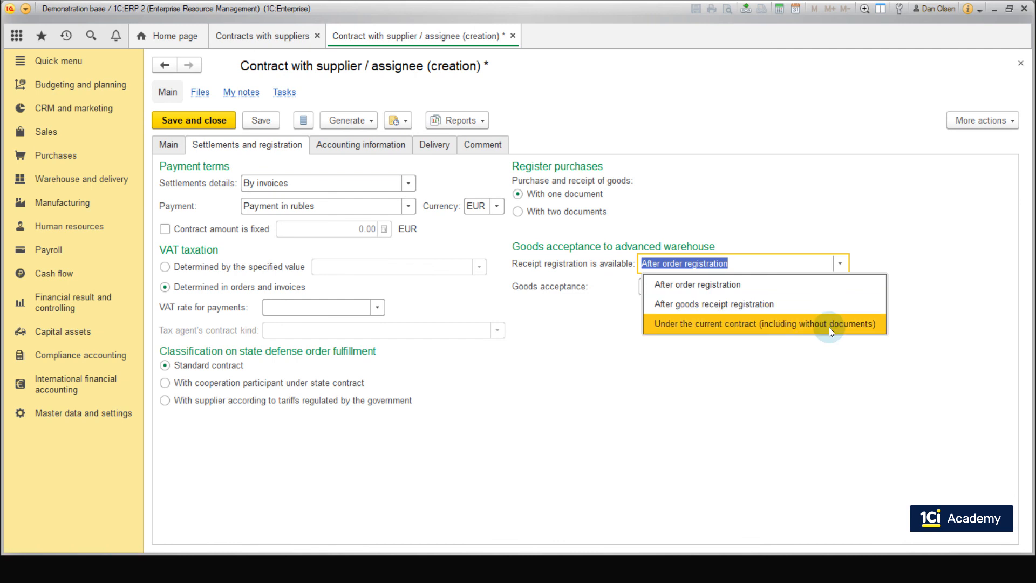
{"action": "mouse_move", "coordinate": [825, 318]}
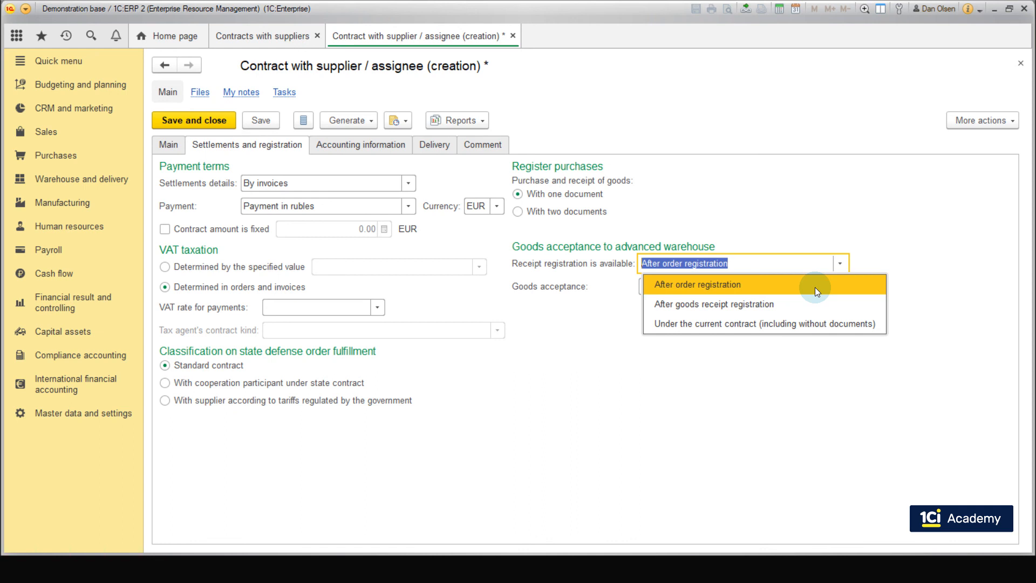
{"action": "left_click", "coordinate": [697, 285]}
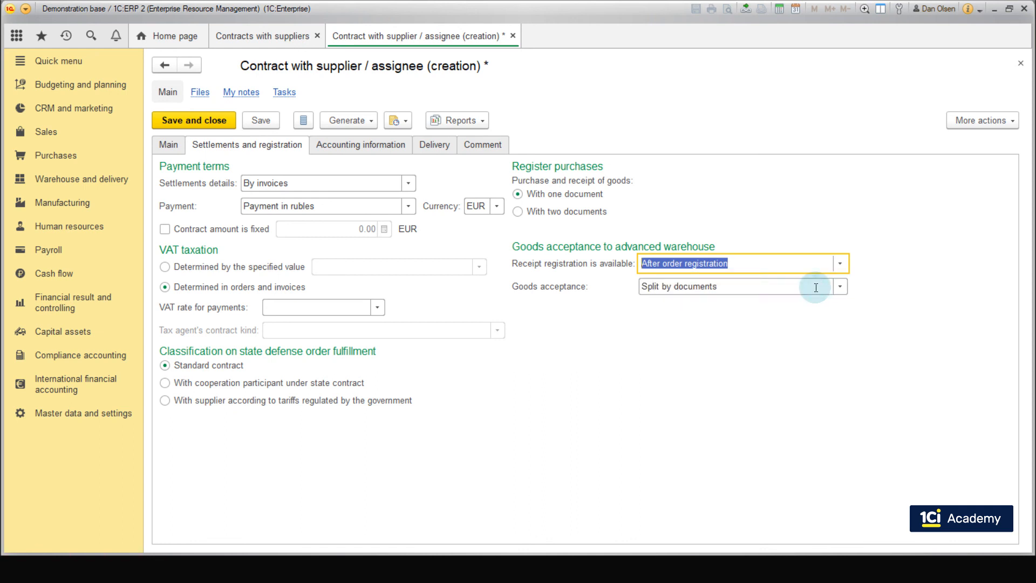
{"action": "mouse_move", "coordinate": [869, 272]}
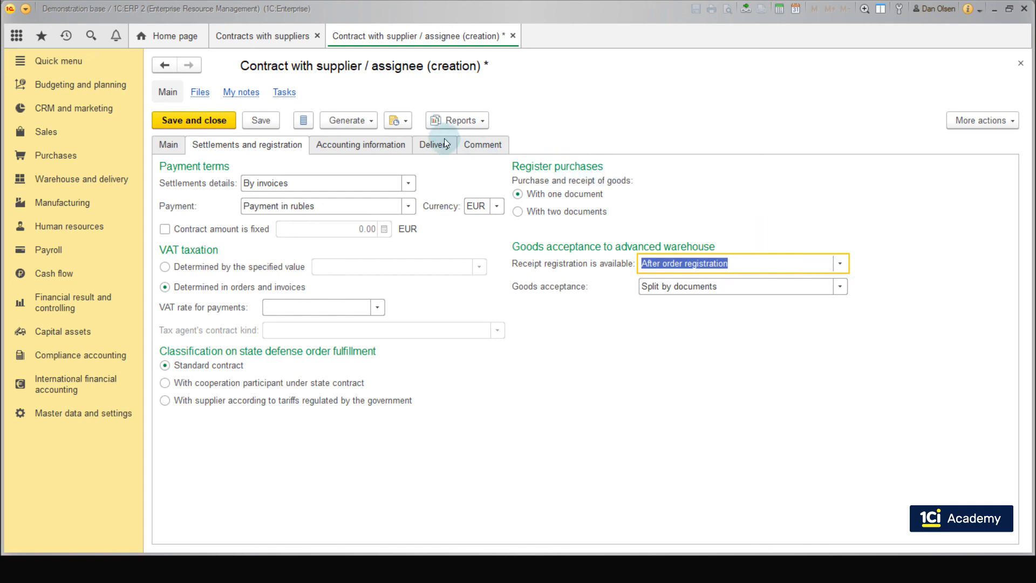
Keep delivery method By supplier to our warehouse, then save and close the contract
{"action": "left_click", "coordinate": [434, 145]}
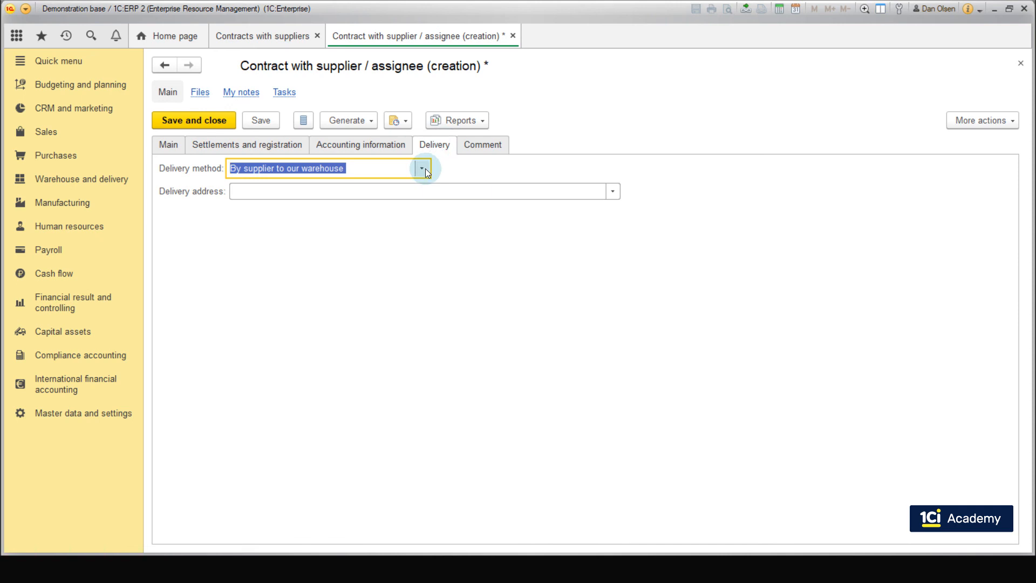
{"action": "left_click", "coordinate": [422, 168]}
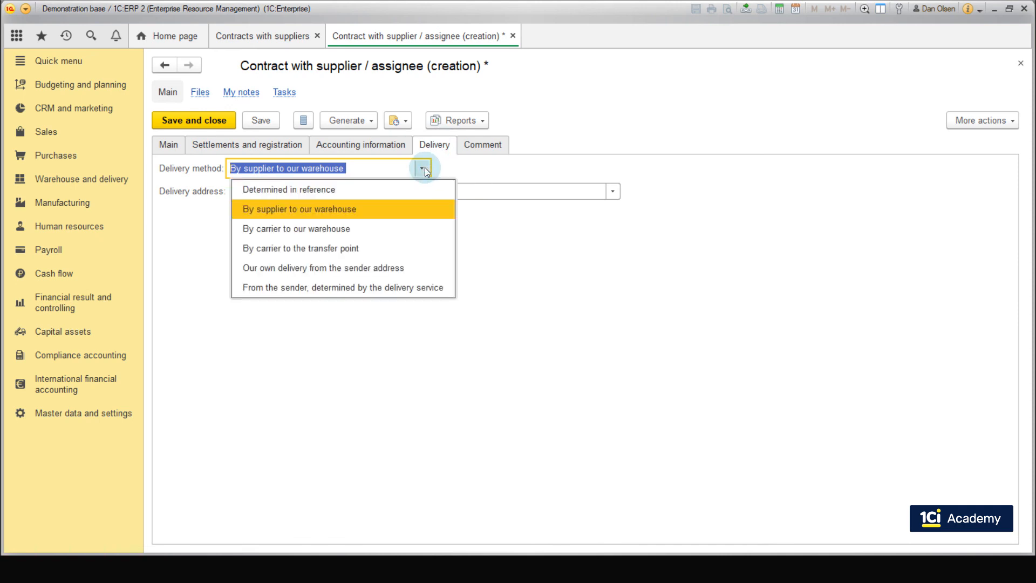
{"action": "left_click", "coordinate": [299, 208]}
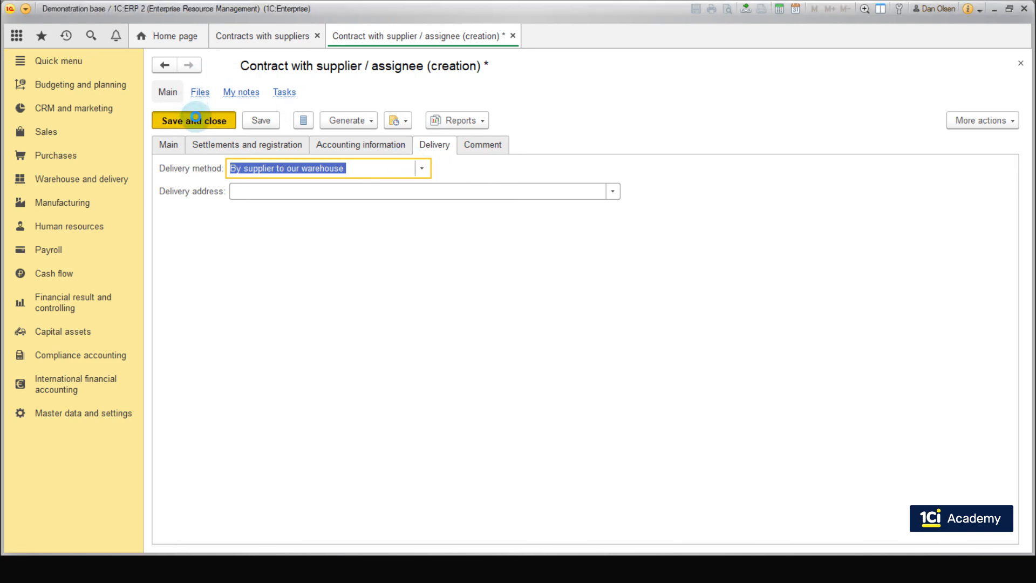
{"action": "left_click", "coordinate": [193, 120]}
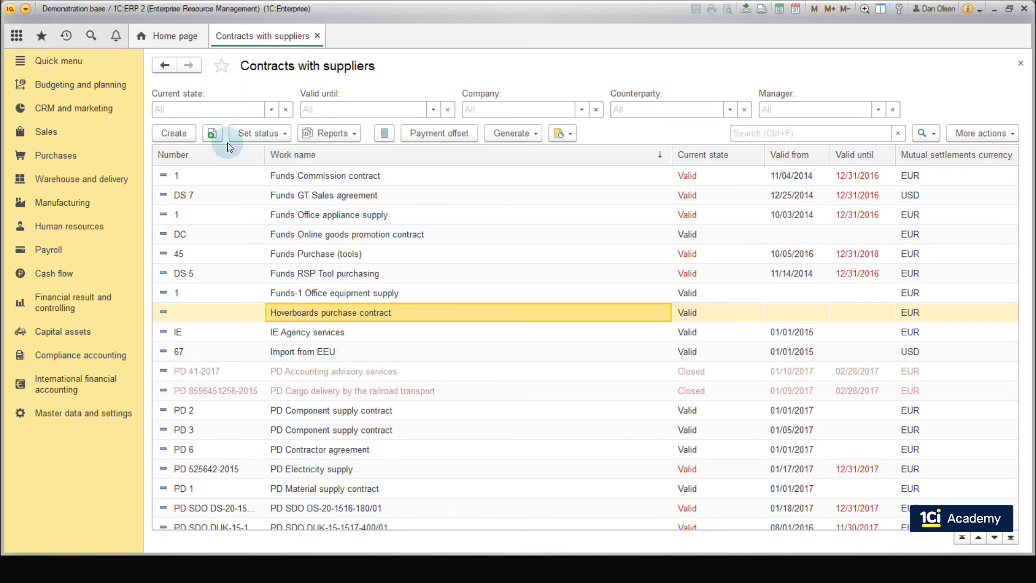